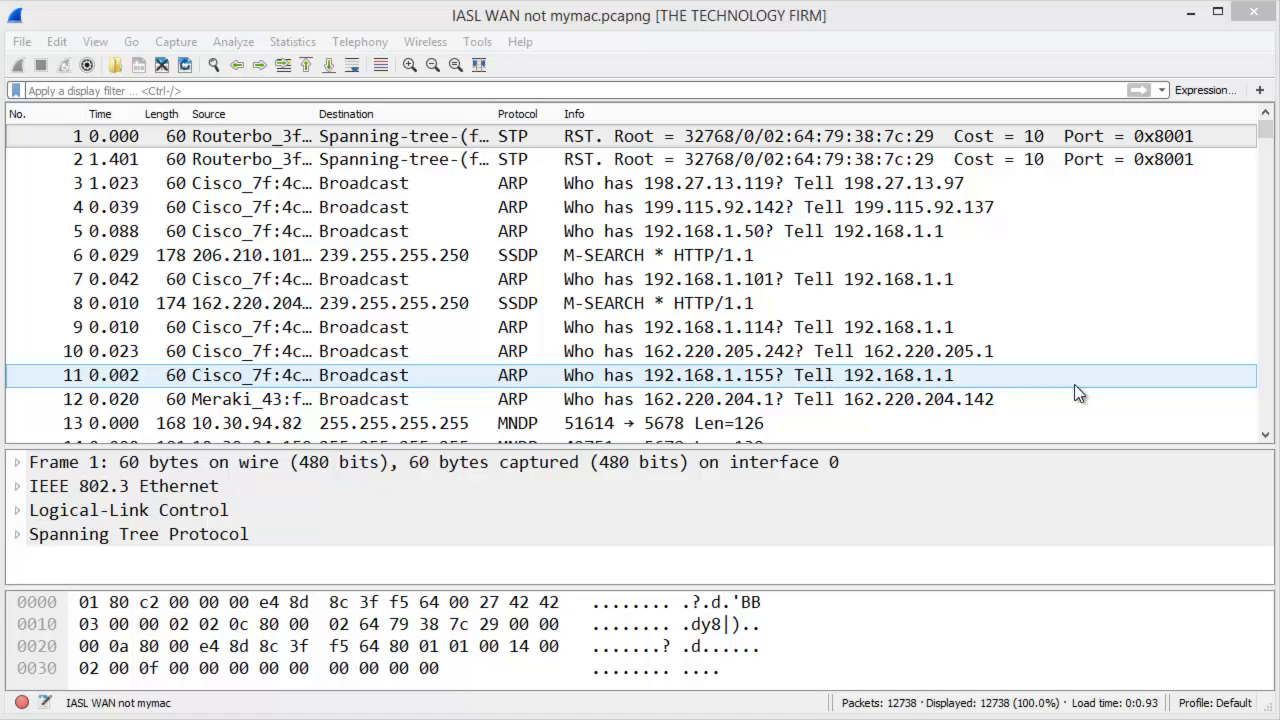
# - Bring up the display filter bar's context menu on the unfiltered IASL WAN capture
pyautogui.click(124, 486)
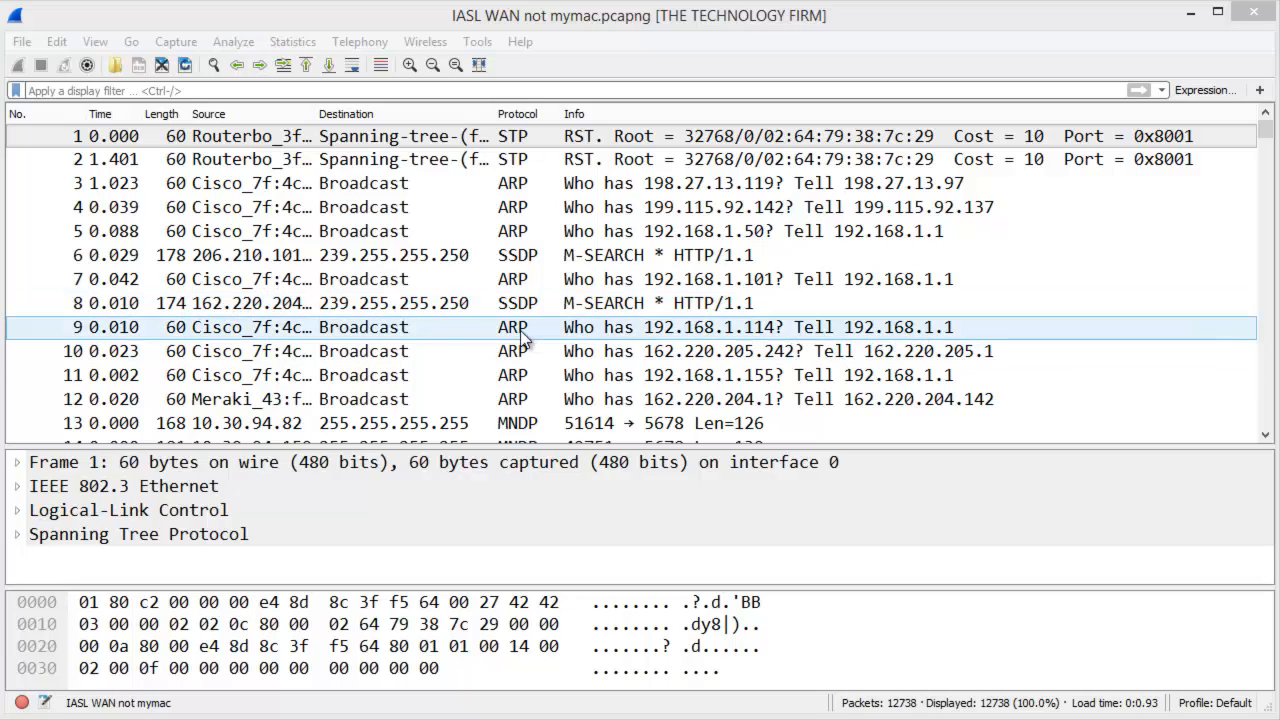
pyautogui.moveTo(476, 328)
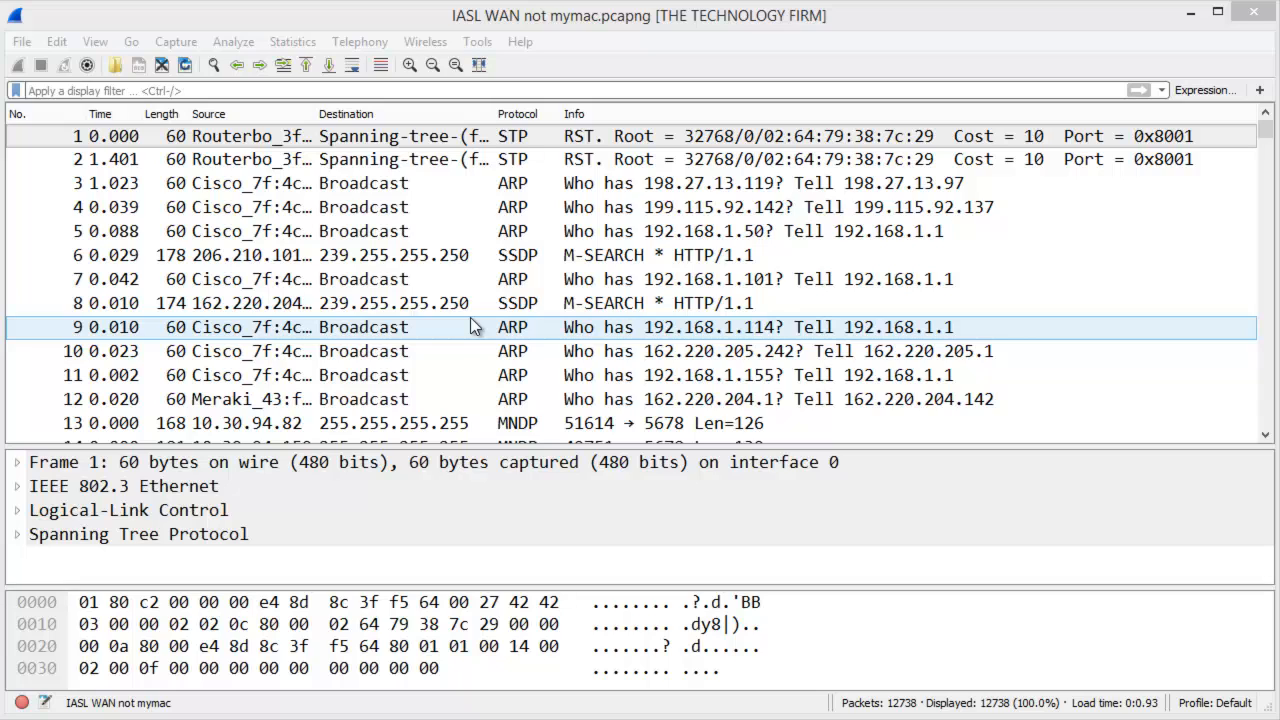
pyautogui.click(420, 280)
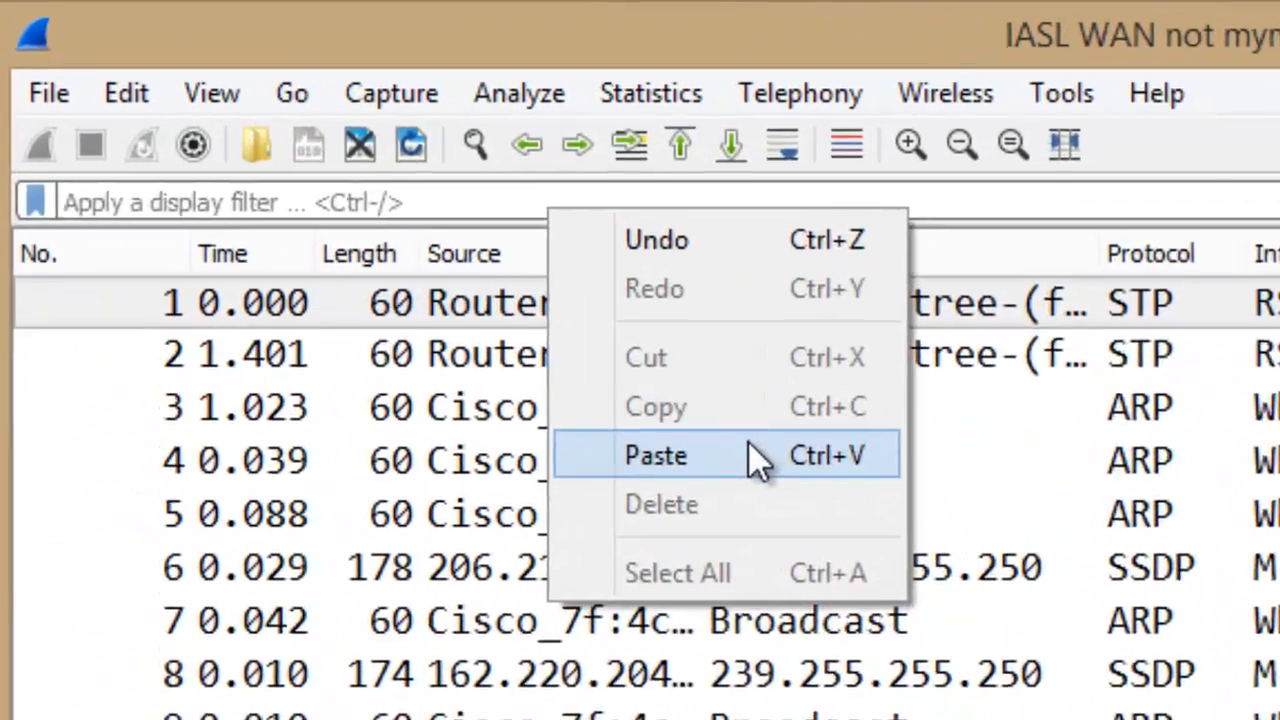
# - Paste ip.addr==10.1.94.0/24 into the filter bar and select its network address
pyautogui.click(656, 456)
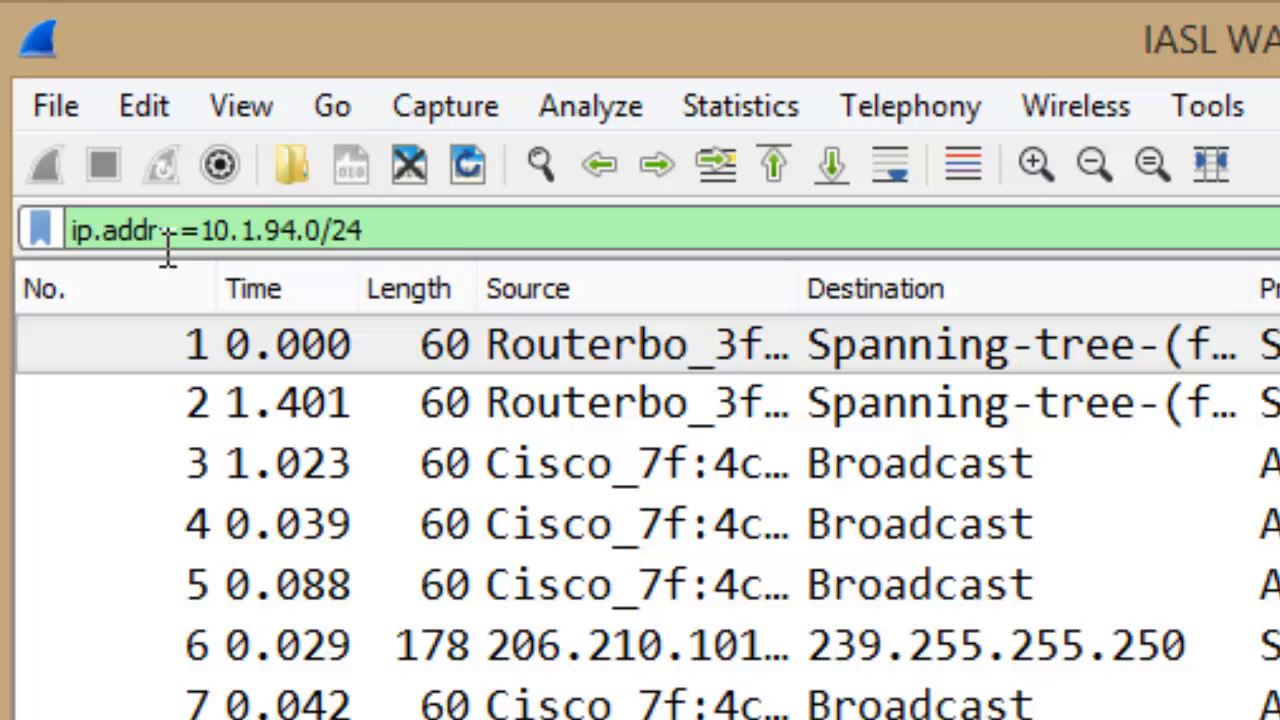
pyautogui.doubleClick(260, 230)
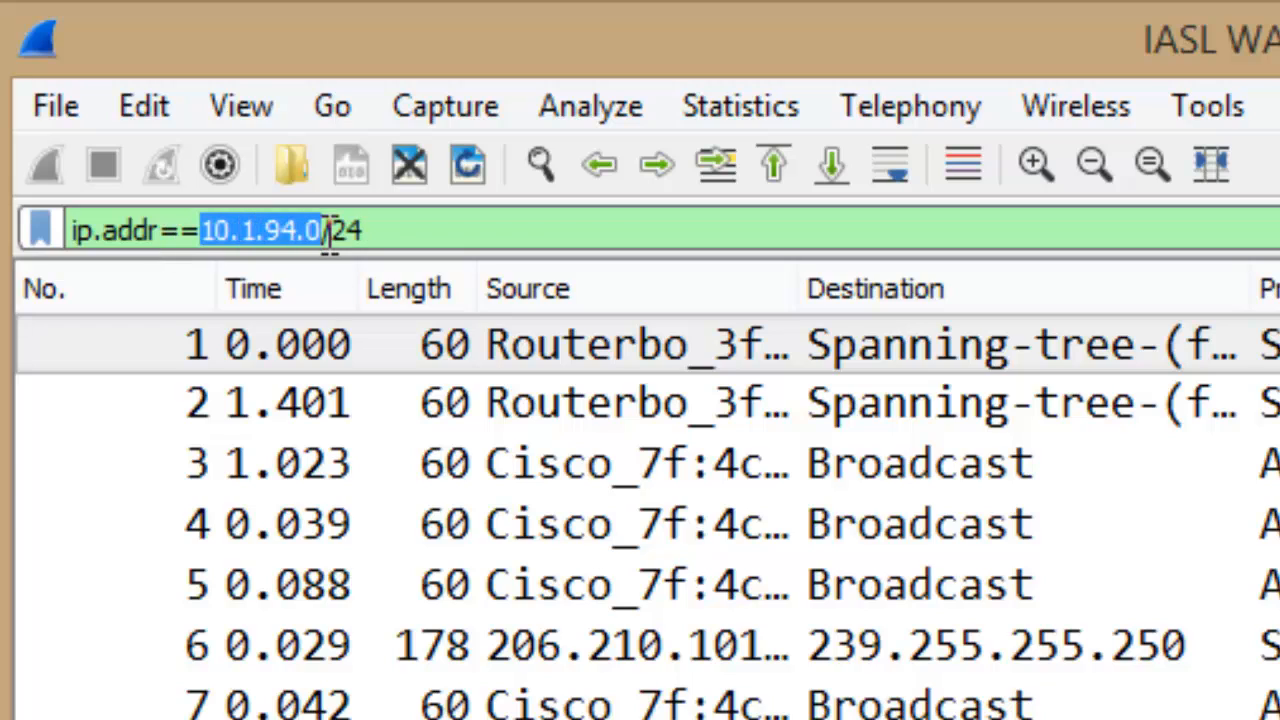
pyautogui.moveTo(270, 280)
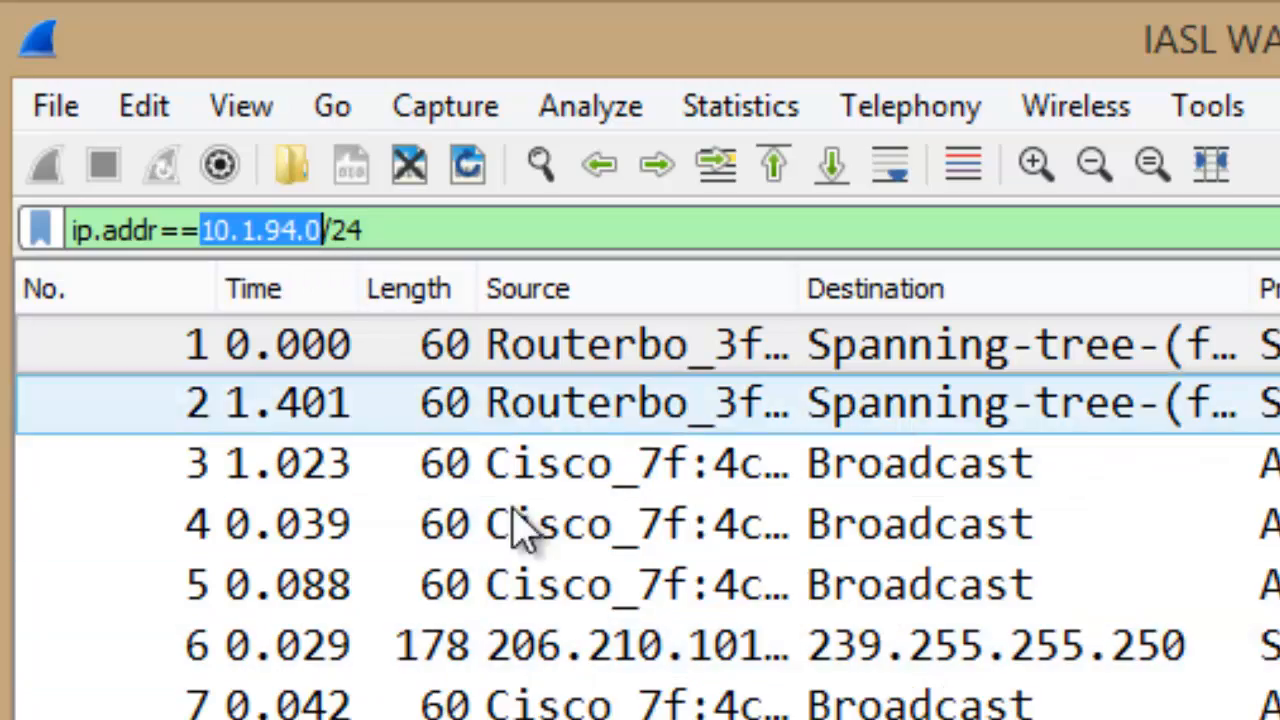
pyautogui.click(292, 40)
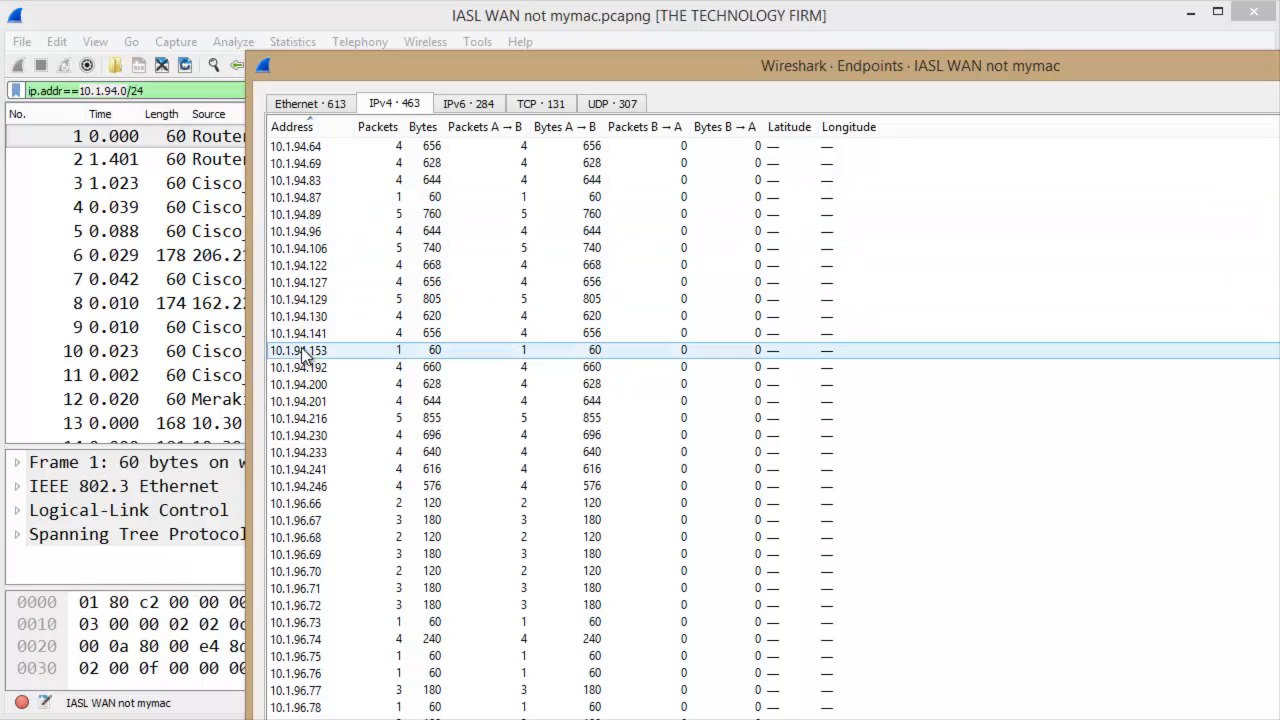
# - View the IPv4 endpoint statistics listing the capture's 10.1.94.x addresses
pyautogui.click(298, 264)
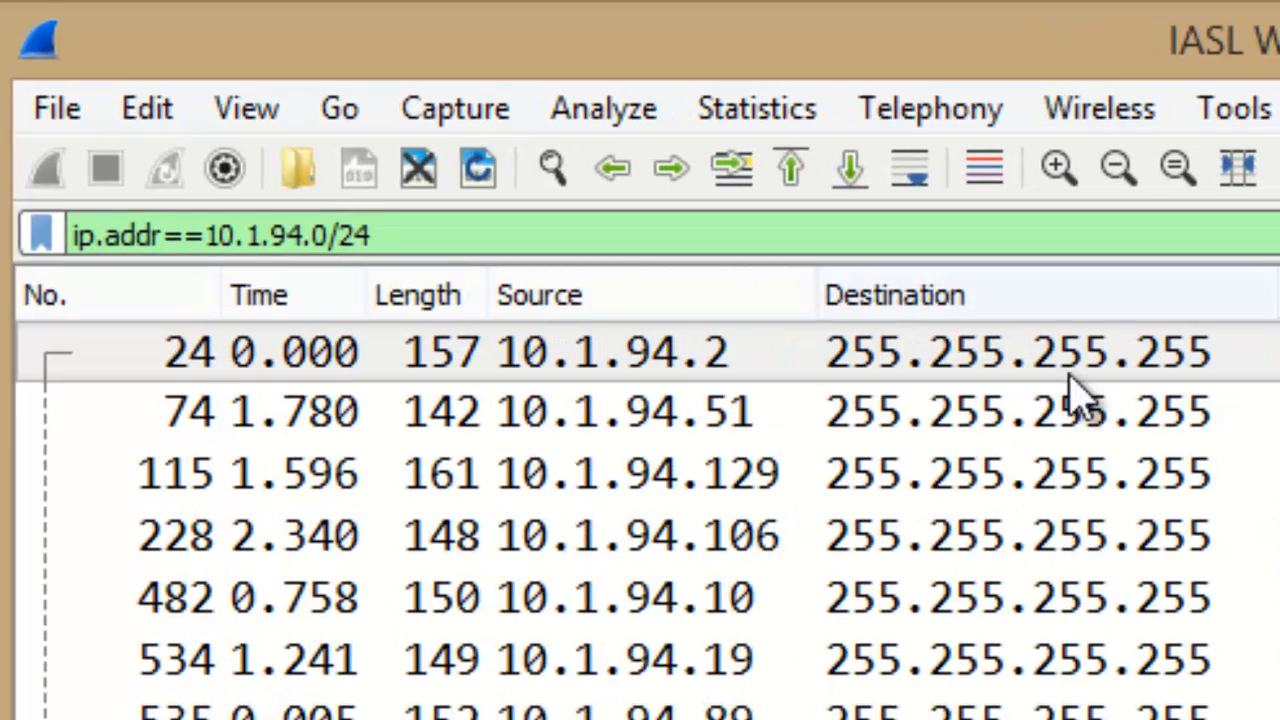
pyautogui.moveTo(90, 250)
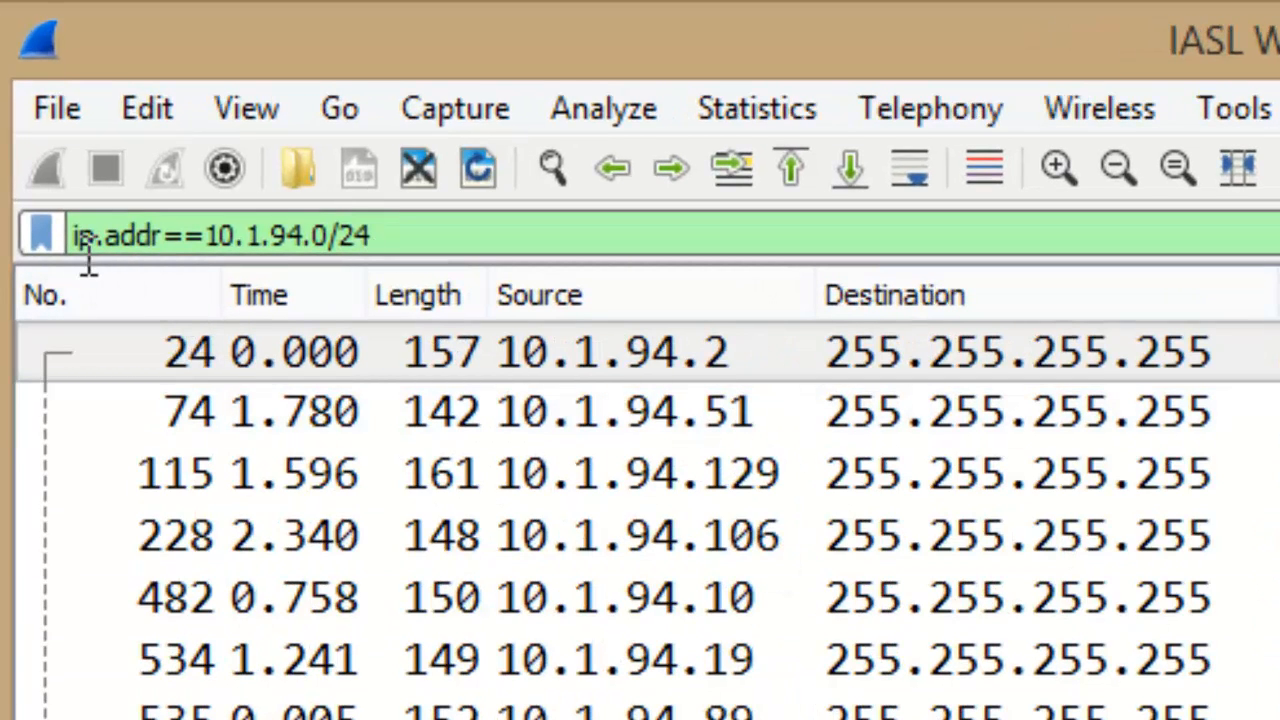
# - Apply the ip.addr==10.1.94.0/24 filter so only 10.1.94.x MNDP broadcasts remain listed
pyautogui.click(550, 472)
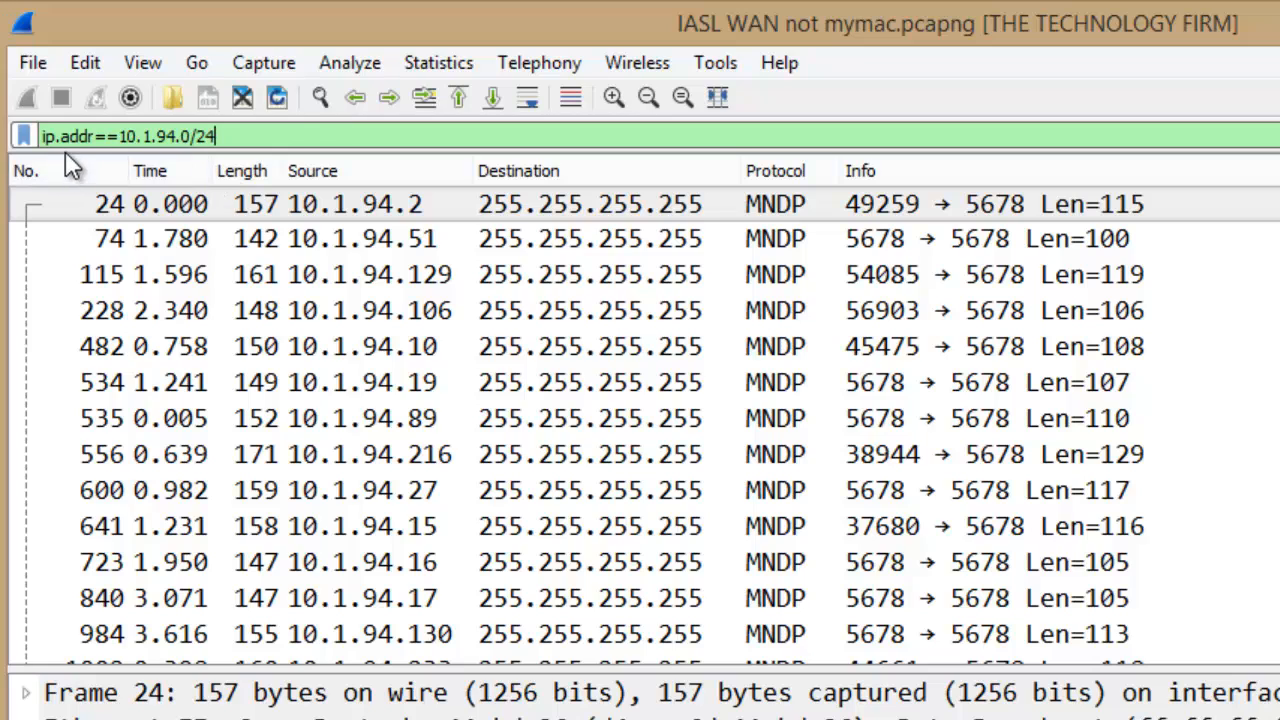
pyautogui.click(400, 238)
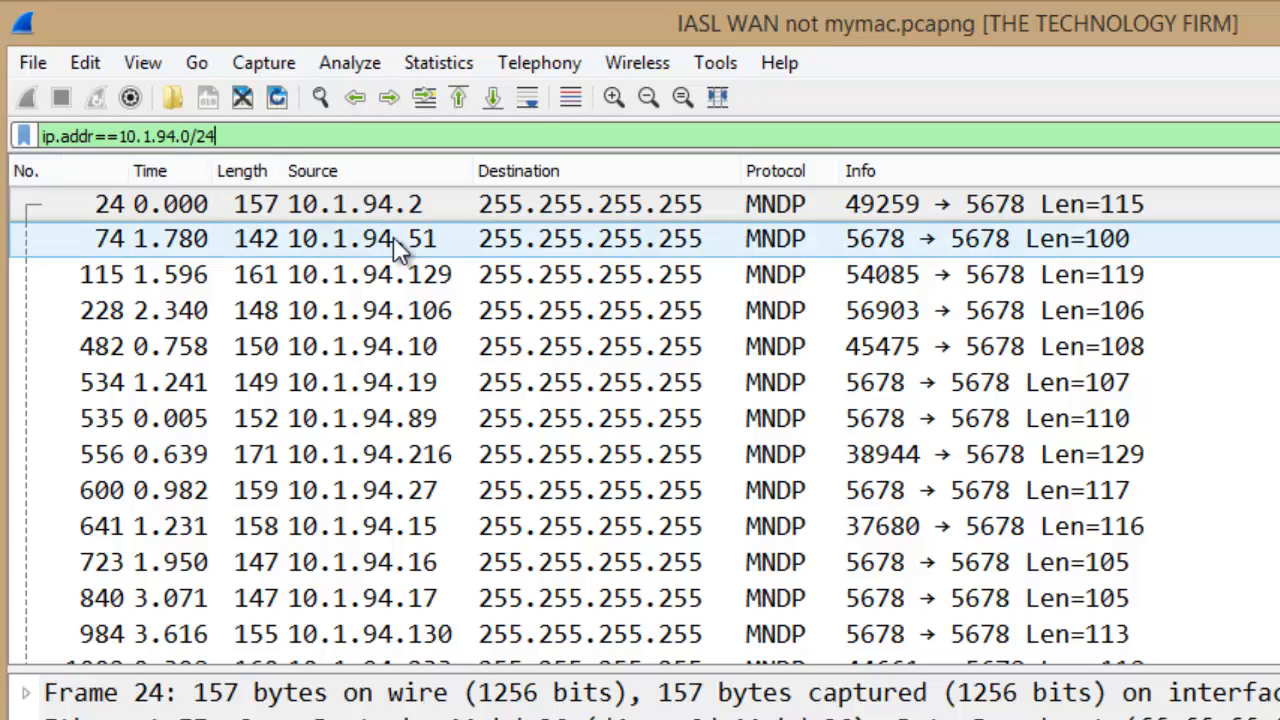
pyautogui.click(590, 274)
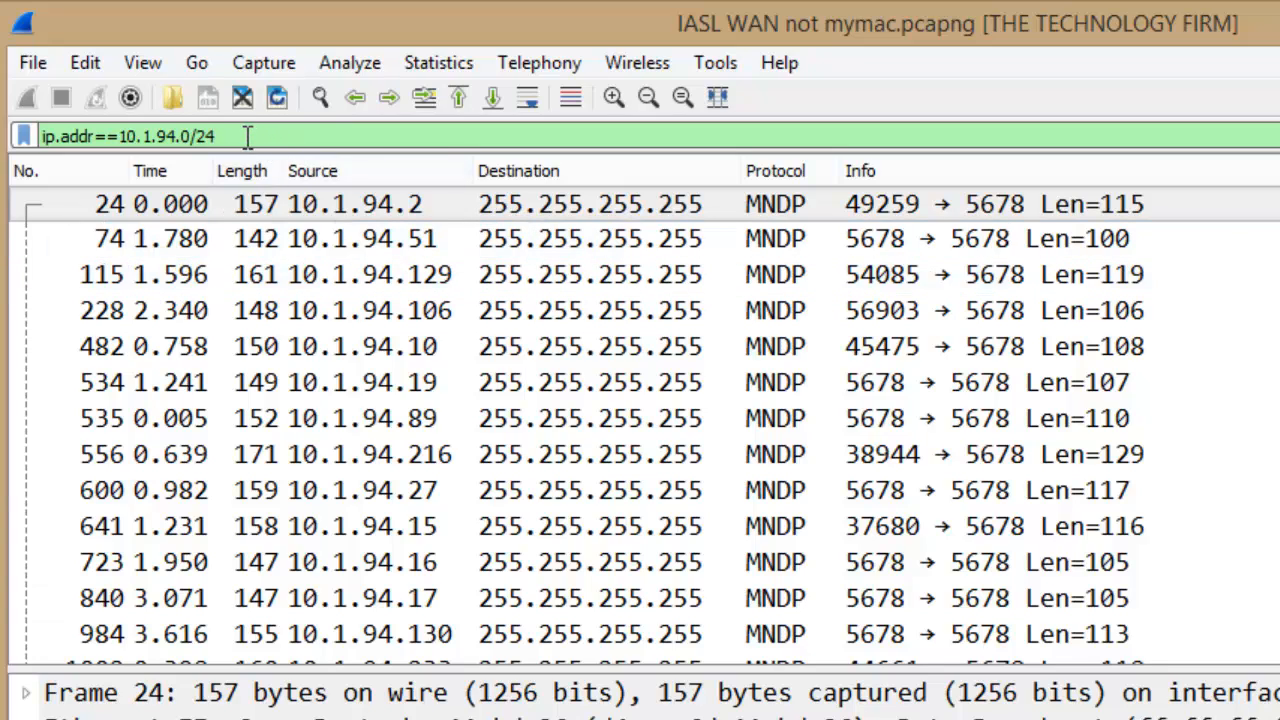
pyautogui.moveTo(348, 204)
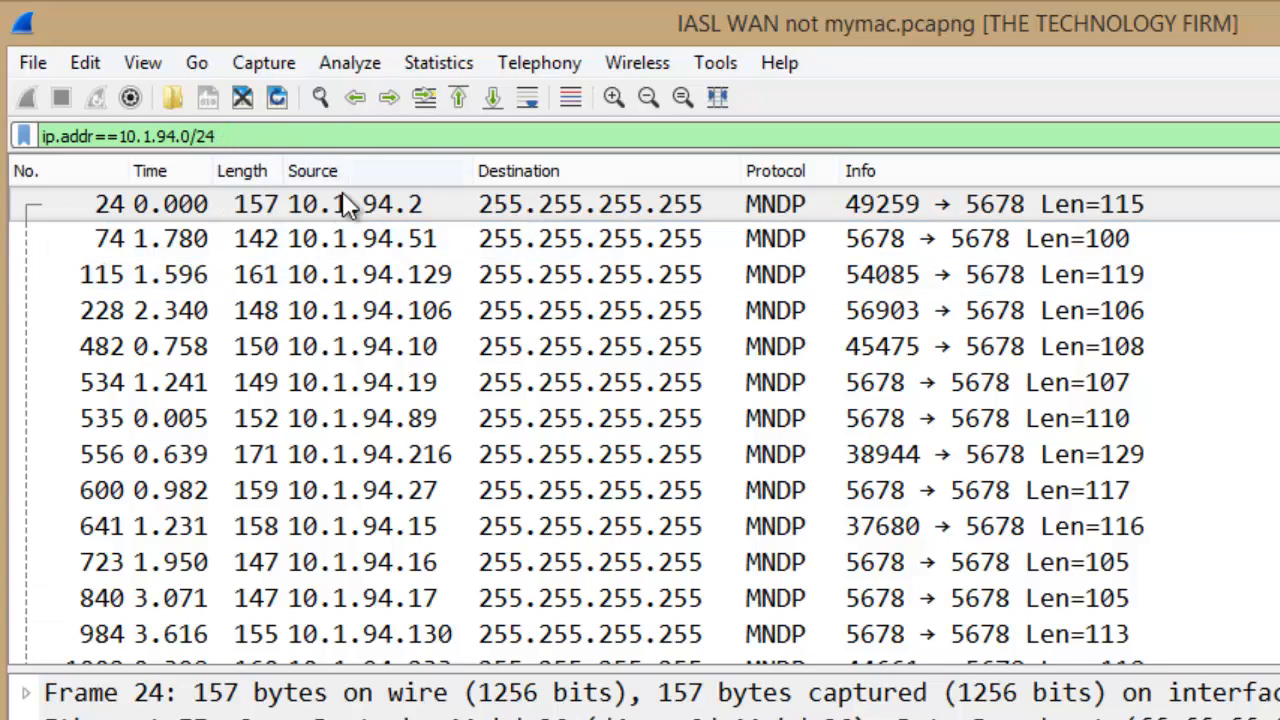
pyautogui.moveTo(430, 220)
pyautogui.write('5')
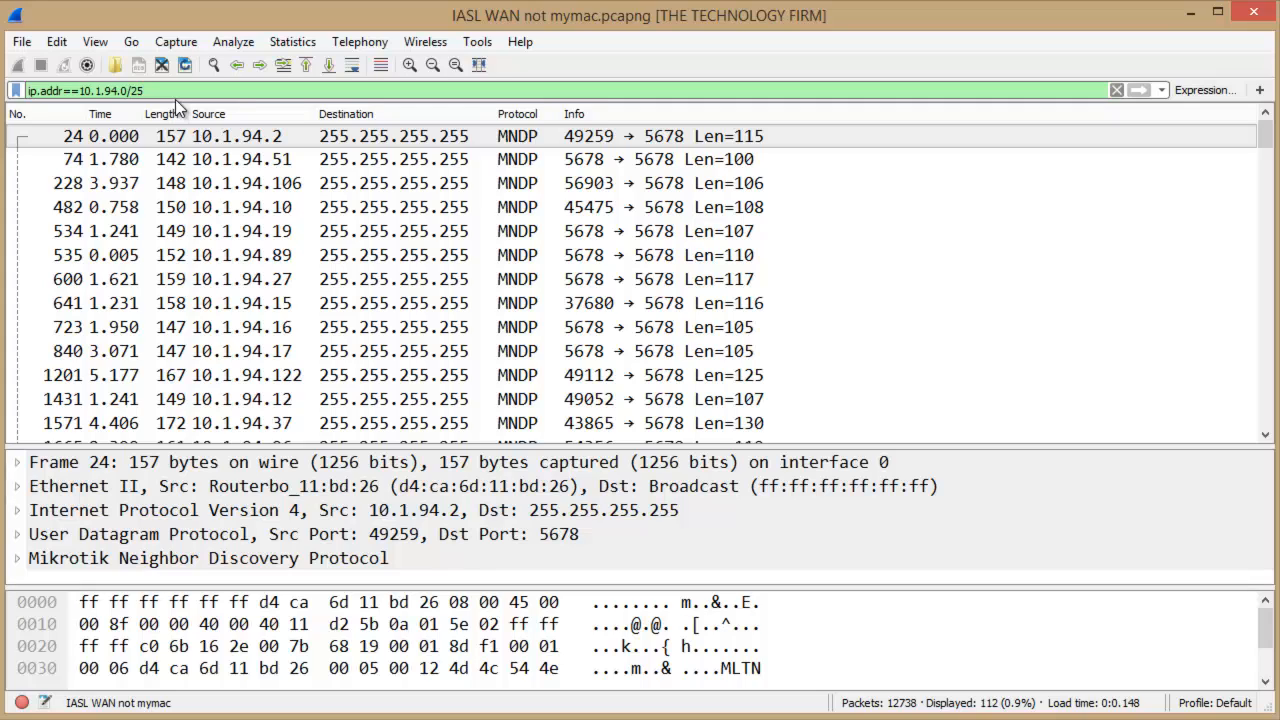
# - Narrow the filter mask to /25, leaving 112 packets displayed
pyautogui.click(250, 184)
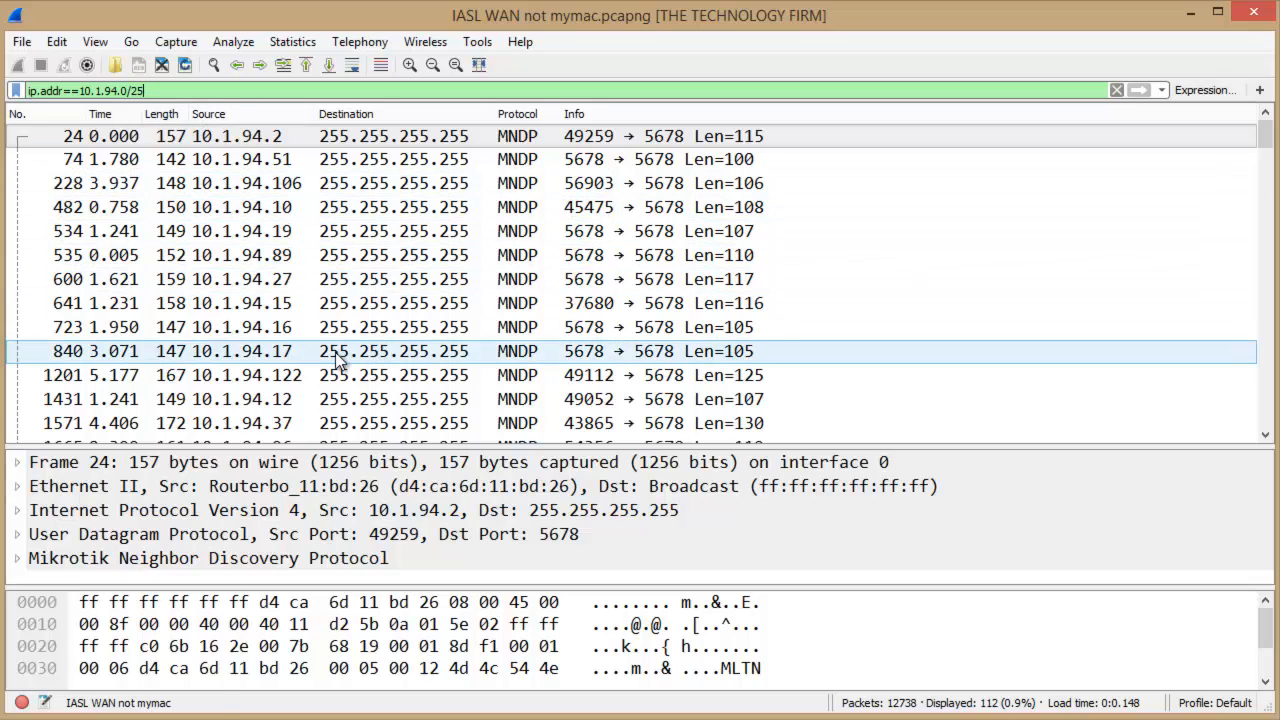
pyautogui.click(390, 184)
pyautogui.write('4')
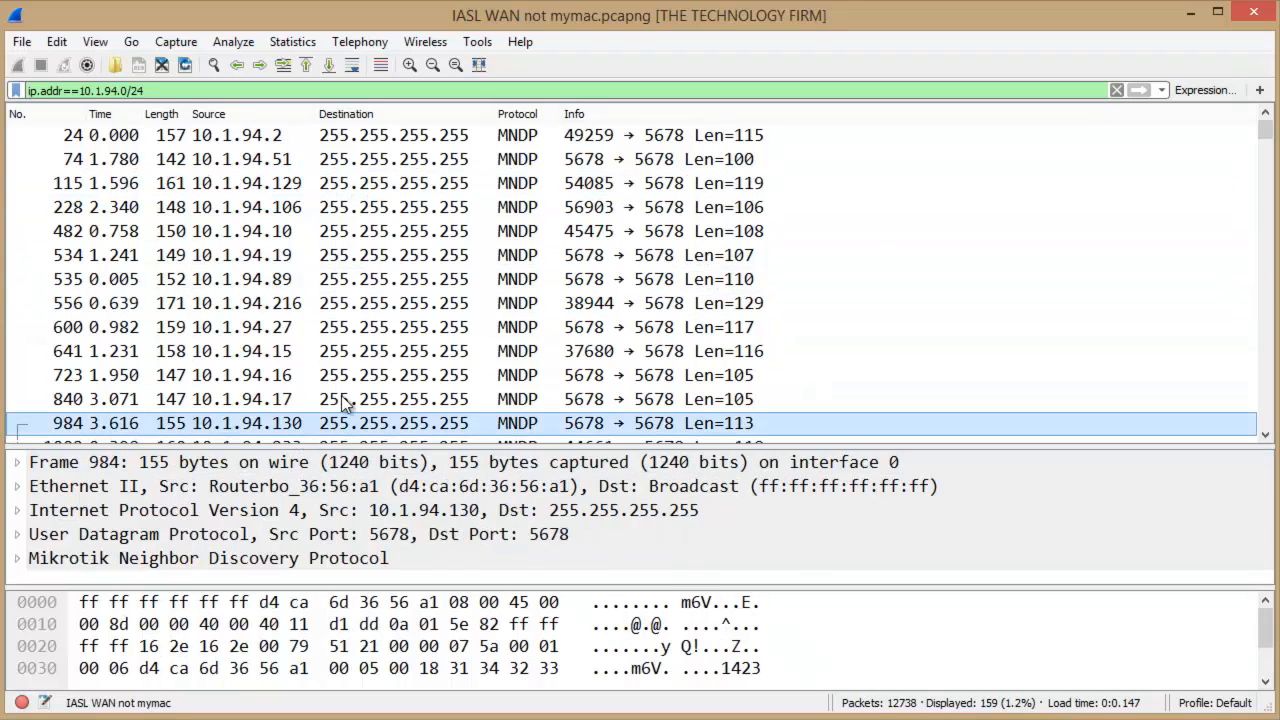
# - Restore the /24 mask showing 159 packets and inspect packet 984 from 10.1.94.130
pyautogui.click(84, 90)
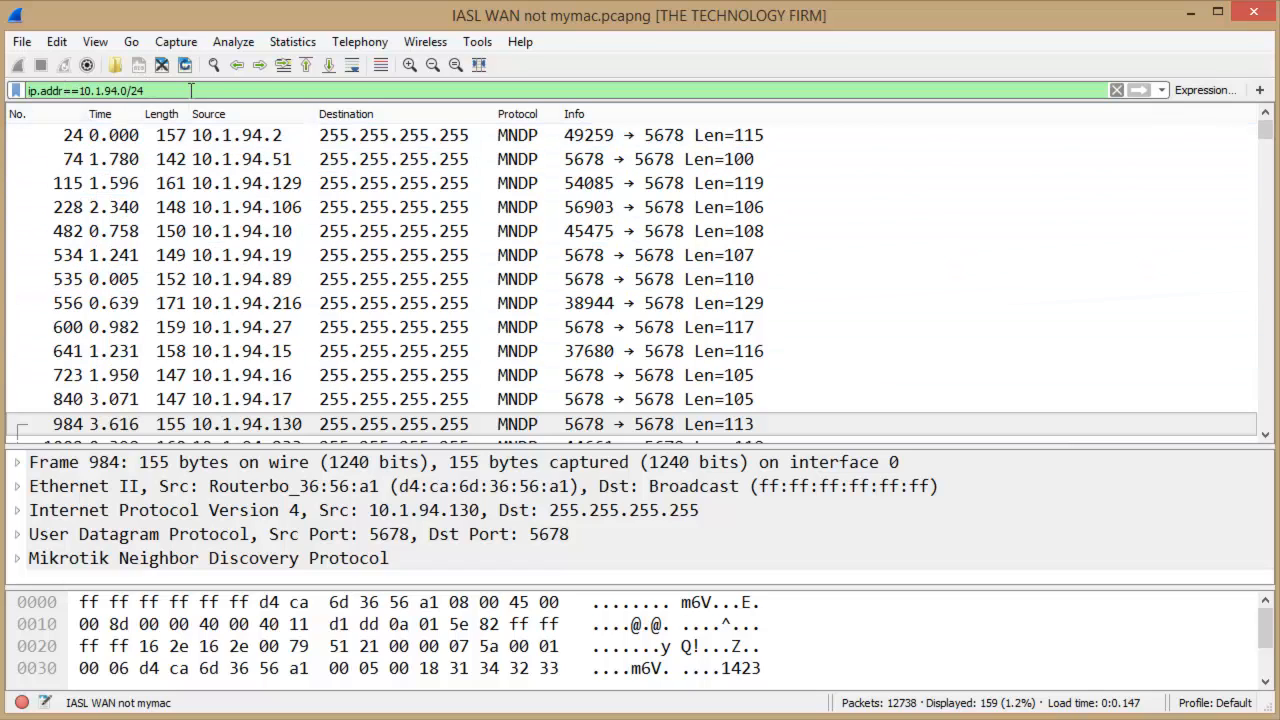
pyautogui.click(400, 280)
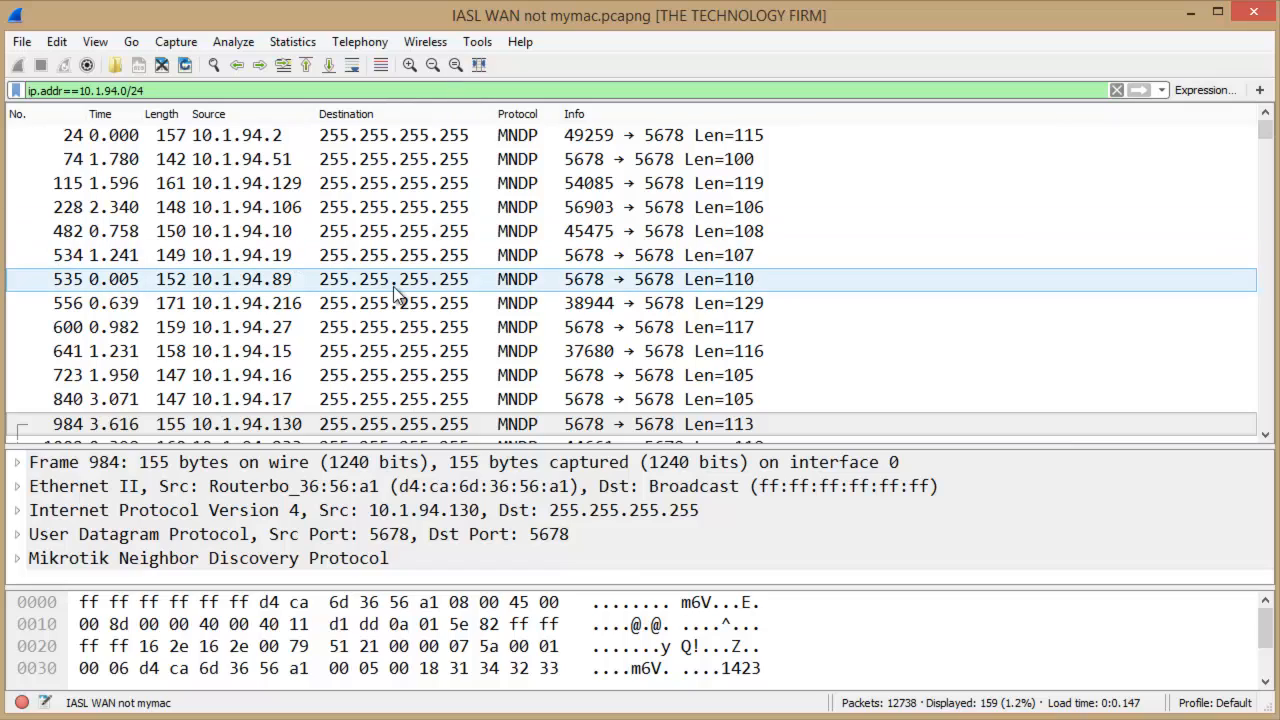
pyautogui.moveTo(690, 284)
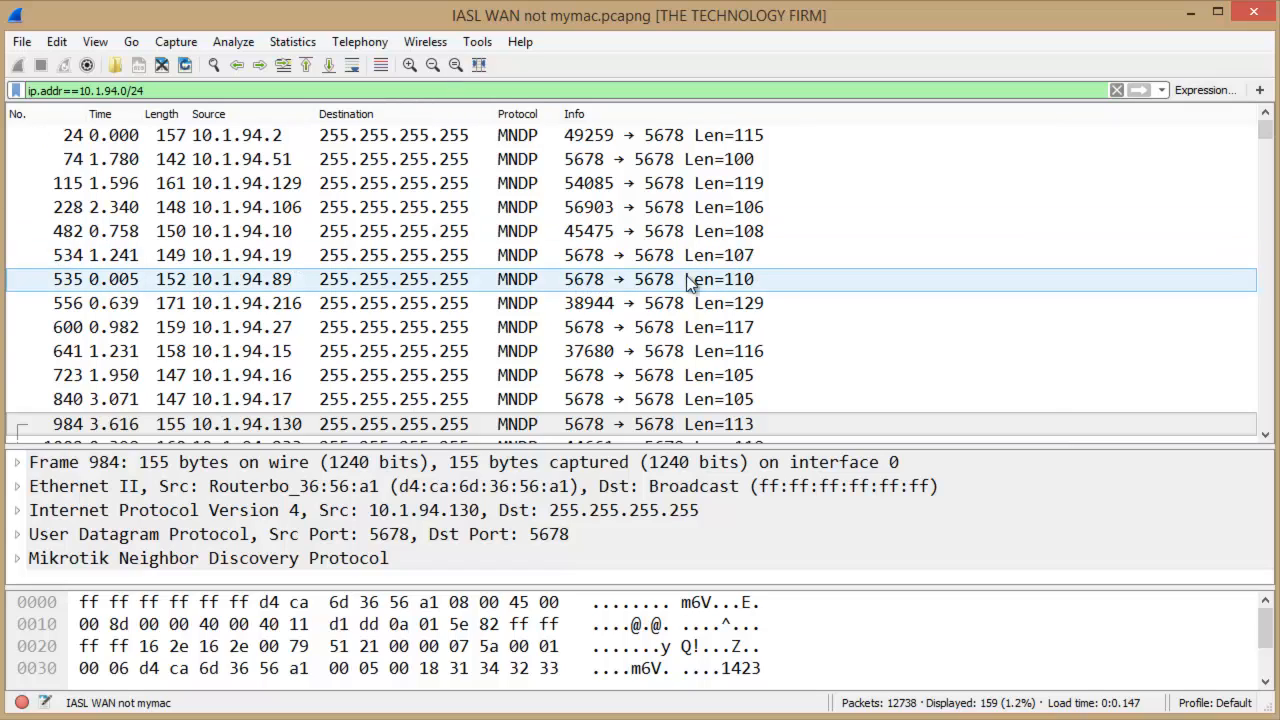